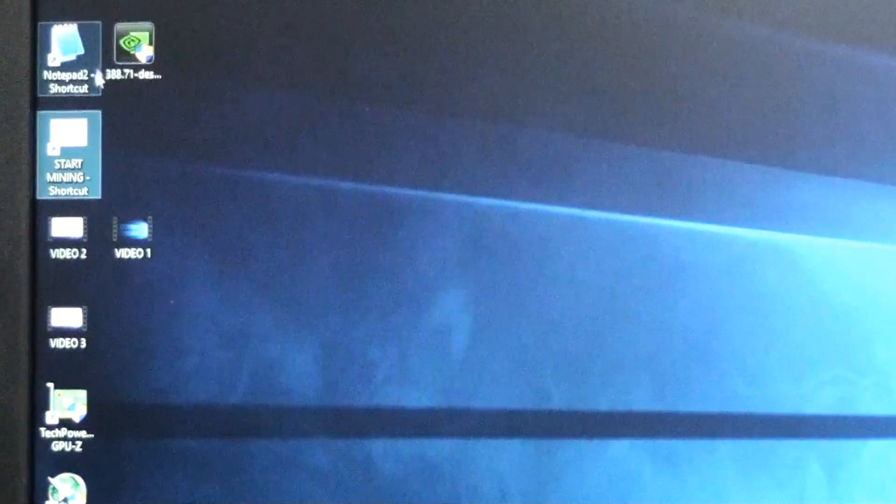
# - Run the START MINING batch script from the desktop
pyautogui.doubleClick(68, 155)
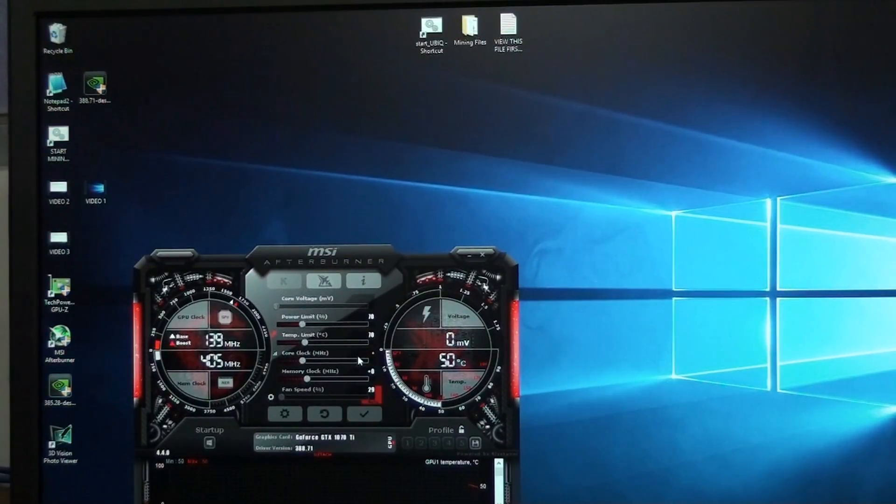
# - Set Core Clock to +150 MHz and Memory Clock to +700 MHz, keeping Power Limit at 70
pyautogui.moveTo(300, 361); pyautogui.dragTo(311, 361)
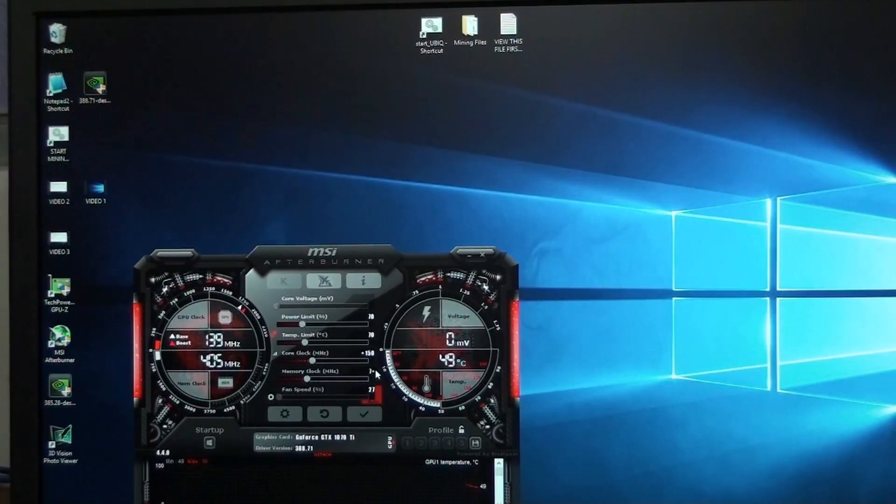
pyautogui.moveTo(308, 379); pyautogui.dragTo(349, 379)
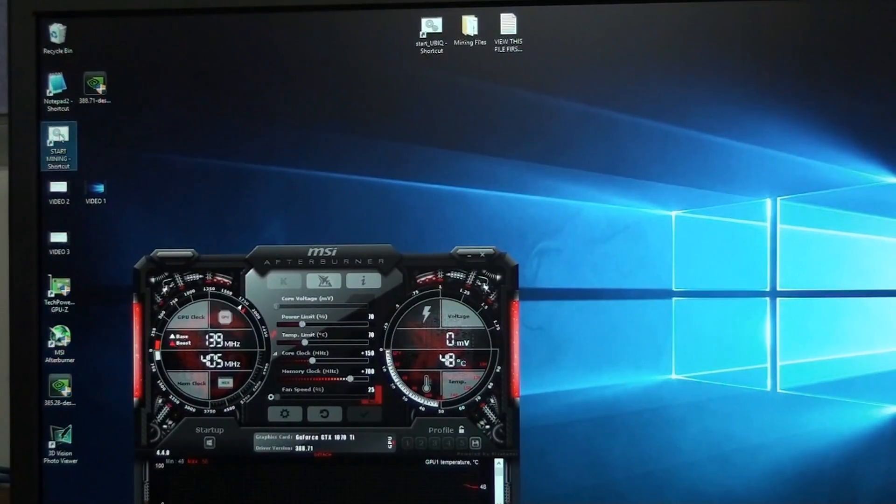
# - Relaunch START MINING and choose option 1 to mine Ethereum on nanopool
pyautogui.doubleClick(58, 144)
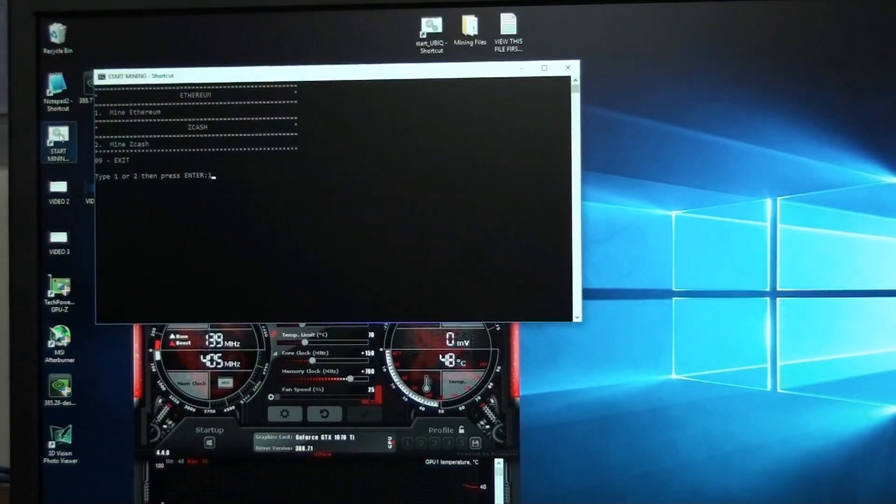
pyautogui.press('enter')
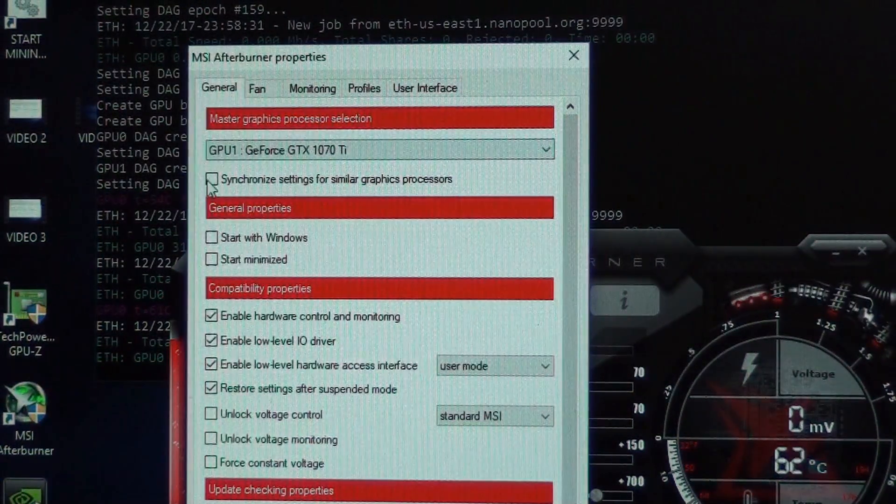
# - Enable 'Synchronize settings for similar graphics processors' in Afterburner's General properties
pyautogui.click(212, 179)
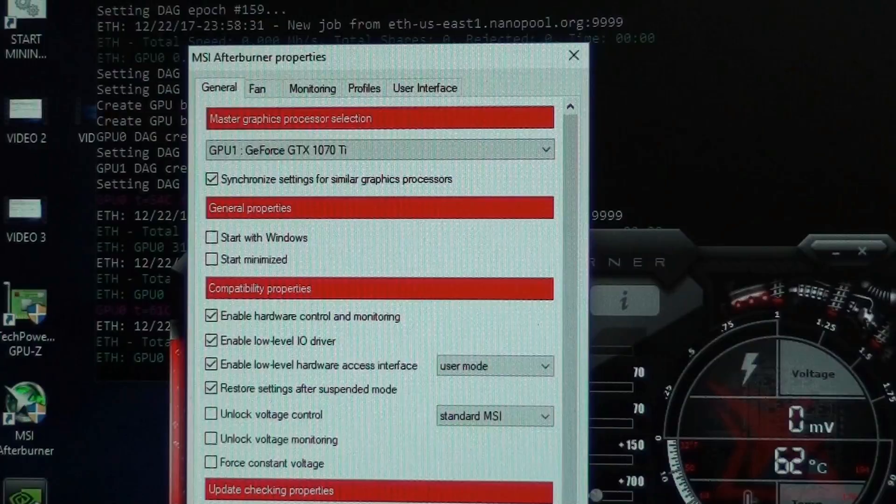
pyautogui.click(573, 56)
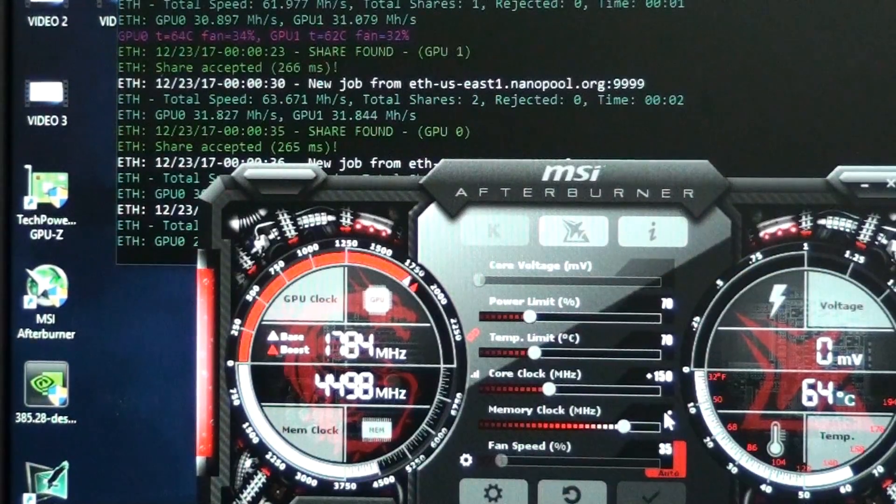
# - Raise the Memory Clock offset to about +725 MHz
pyautogui.moveTo(618, 426); pyautogui.dragTo(632, 426)
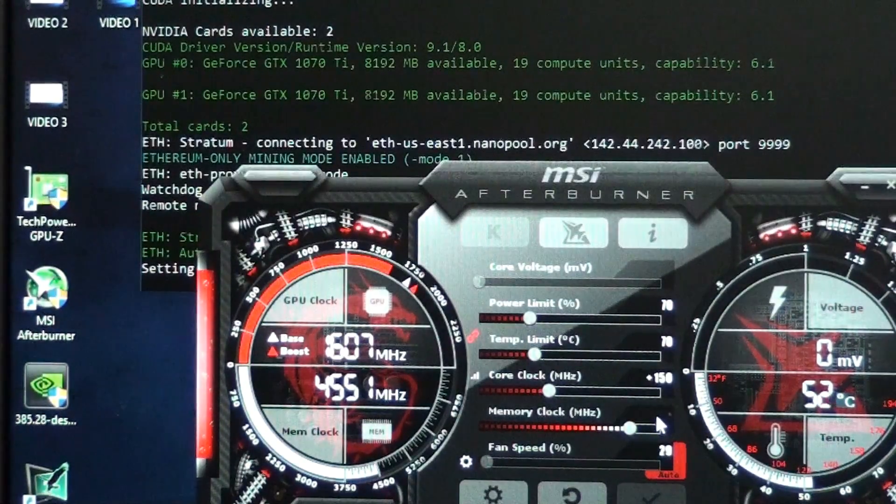
pyautogui.moveTo(629, 427); pyautogui.dragTo(634, 427)
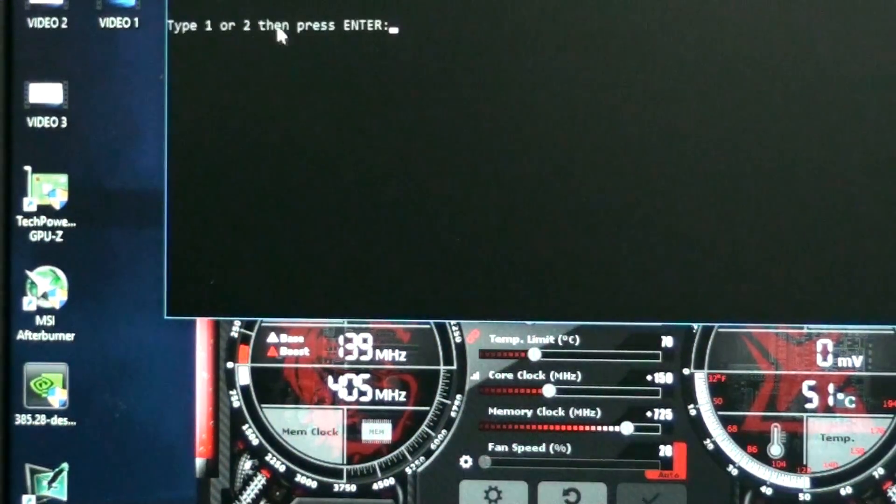
# - Choose option 1 at the 'Type 1 or 2' prompt to relaunch Claymore Eth Nanopool
pyautogui.write('1')
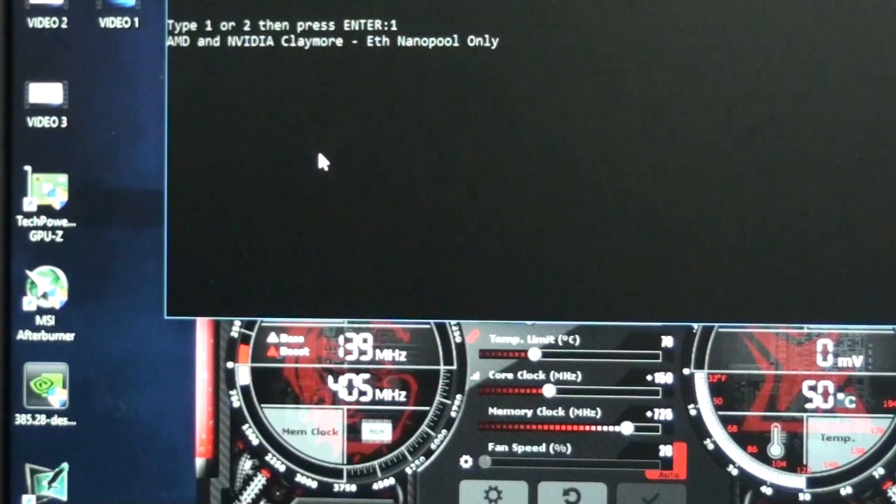
pyautogui.press('enter')
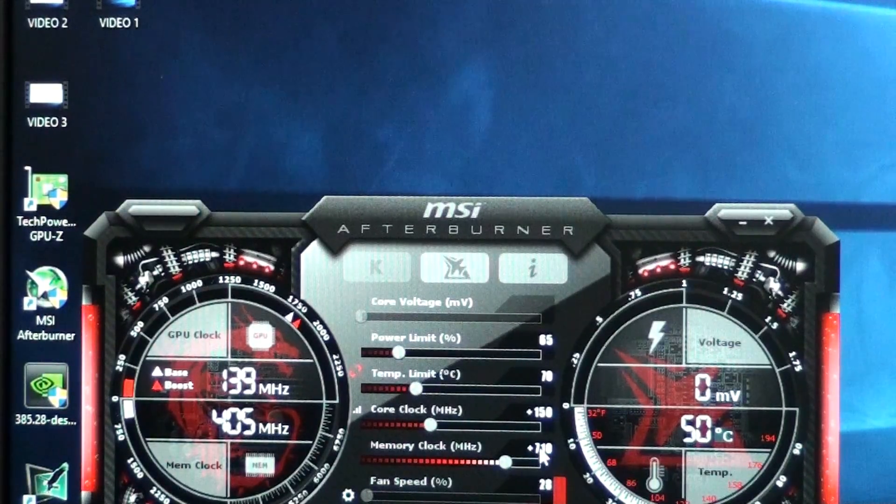
pyautogui.moveTo(509, 438)
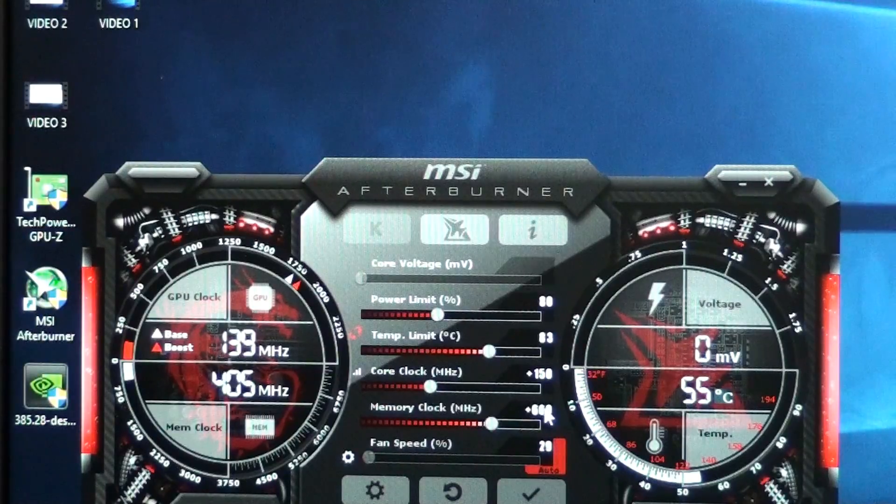
pyautogui.moveTo(543, 380)
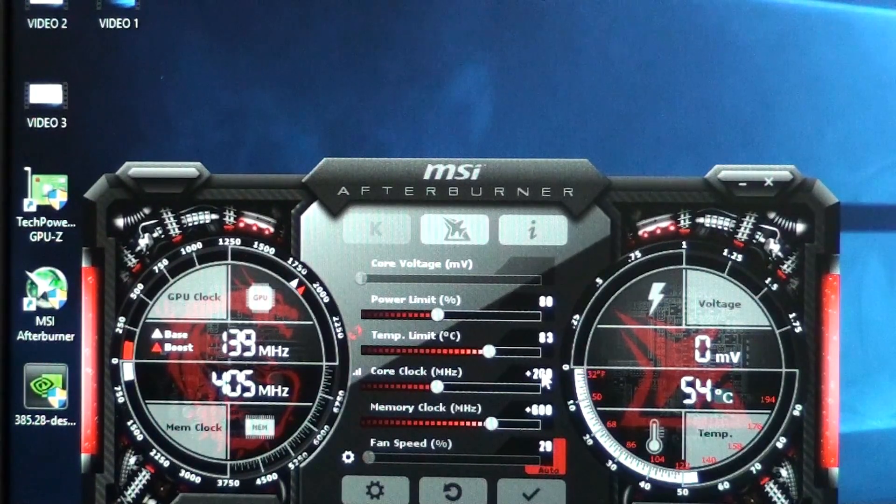
pyautogui.moveTo(533, 486)
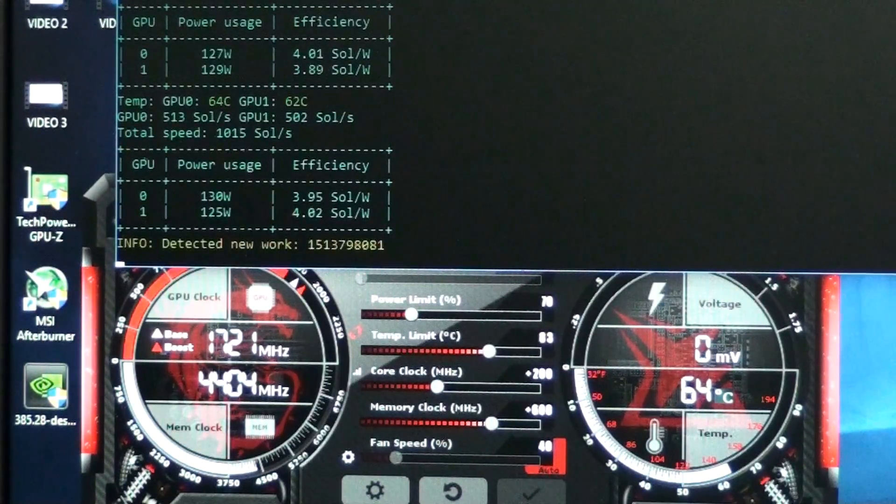
pyautogui.moveTo(555, 423)
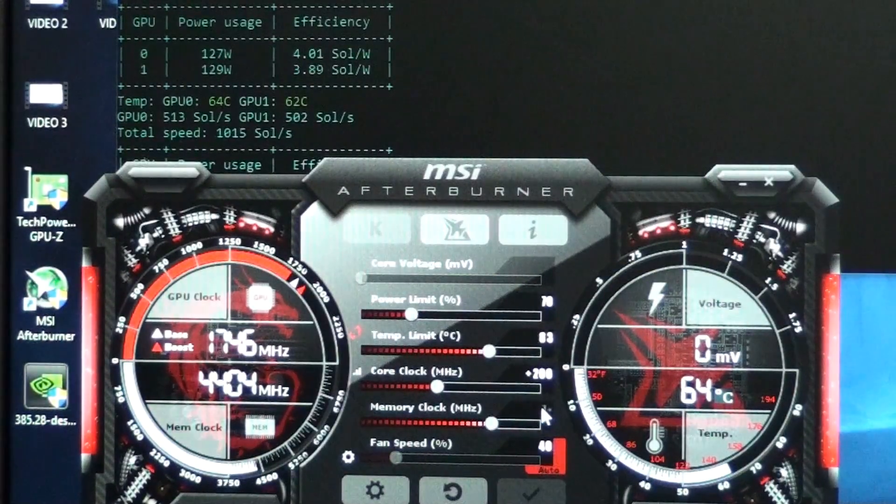
# - Lower Memory Clock to +400 and set Core Clock to +220
pyautogui.moveTo(441, 423); pyautogui.dragTo(503, 423)
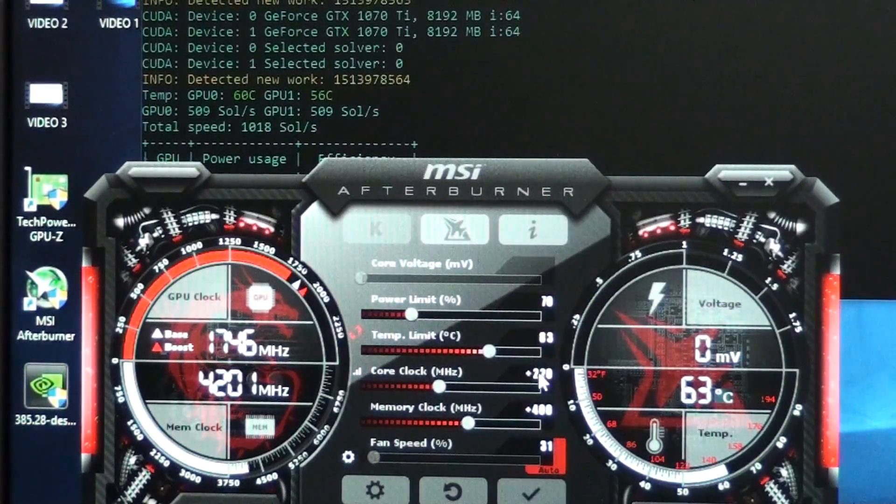
pyautogui.click(531, 491)
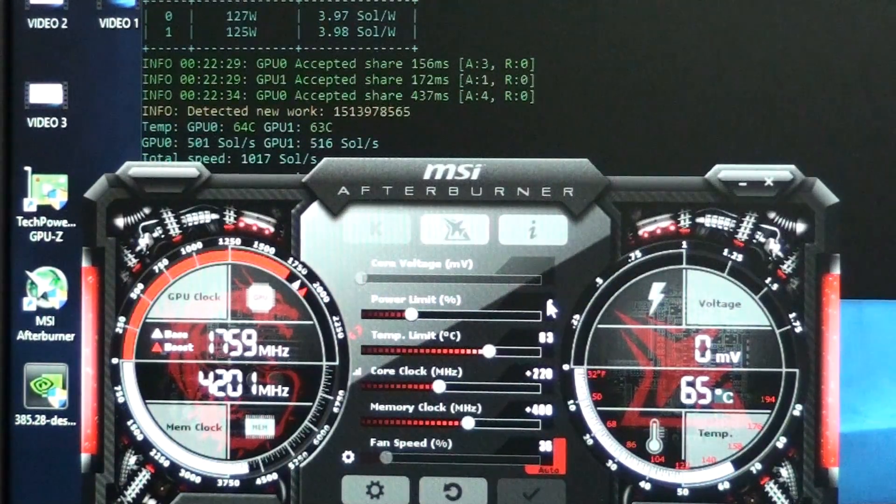
# - Apply a 75% power limit, then raise Power Limit to 100%
pyautogui.moveTo(412, 314); pyautogui.dragTo(421, 315)
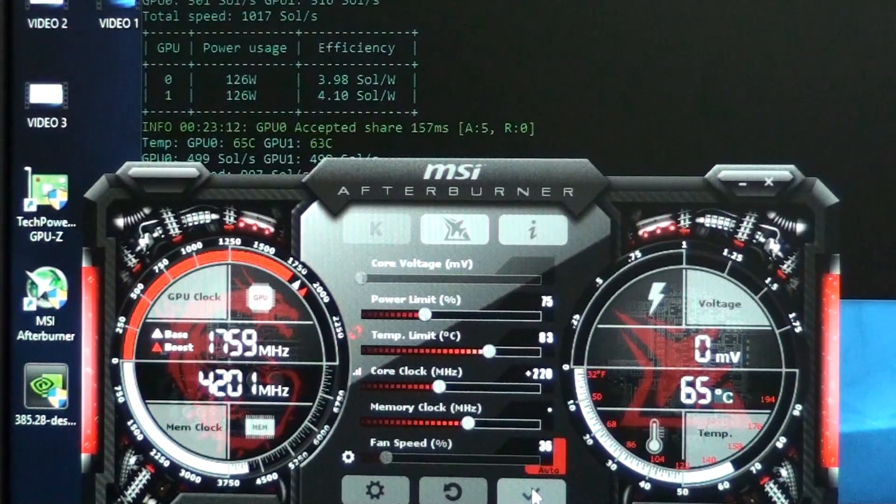
pyautogui.click(531, 491)
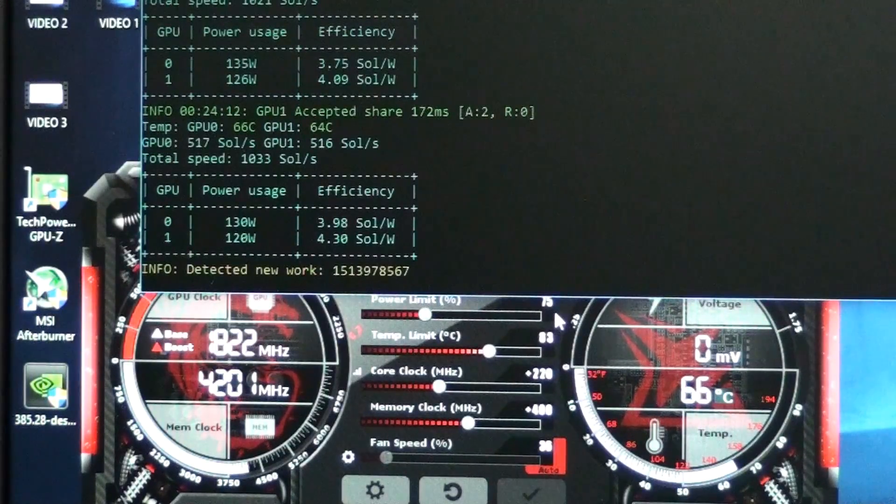
pyautogui.moveTo(526, 317)
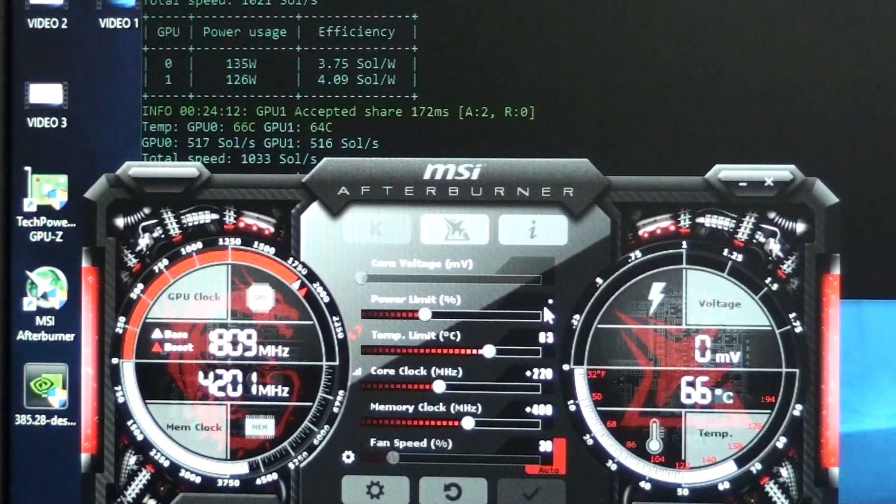
pyautogui.moveTo(423, 314); pyautogui.dragTo(496, 313)
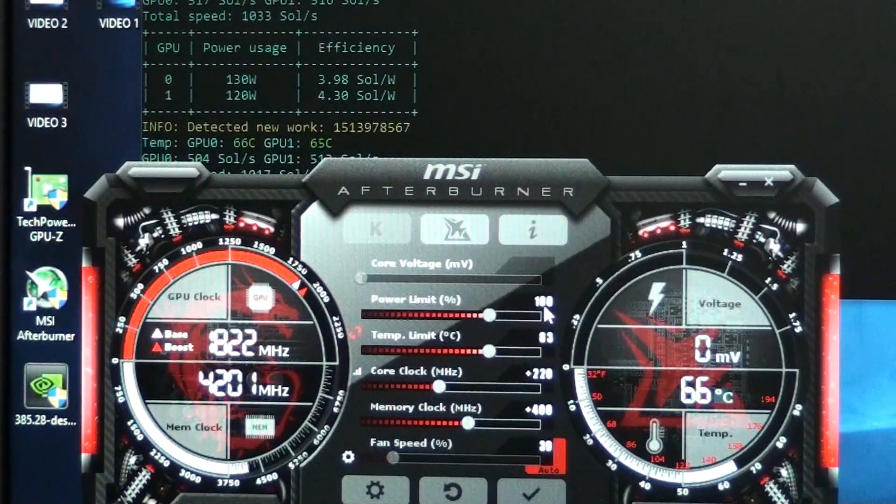